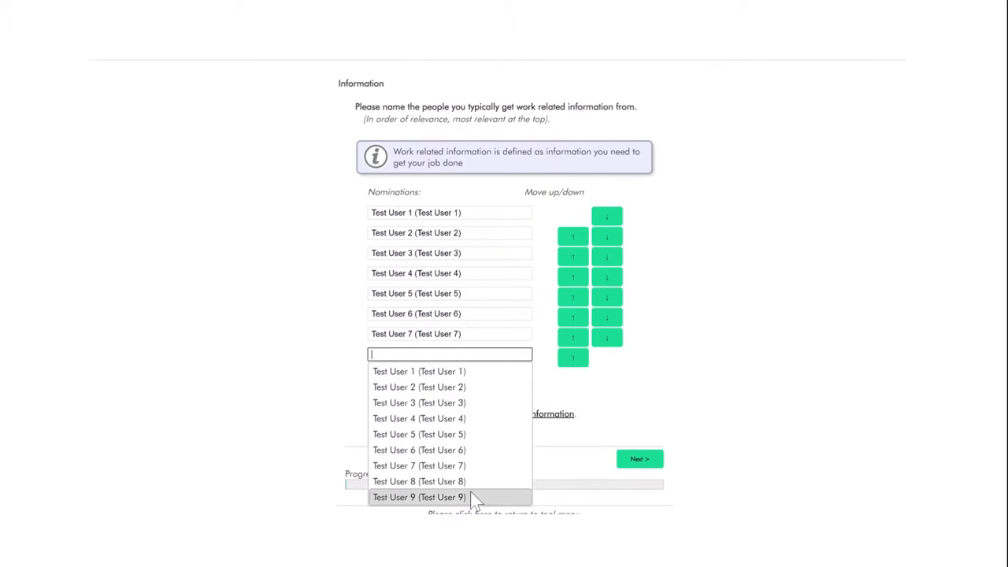
# Nominate Test User 8 as the eighth information contact, then continue to the Collaboration question
pyautogui.click(419, 482)
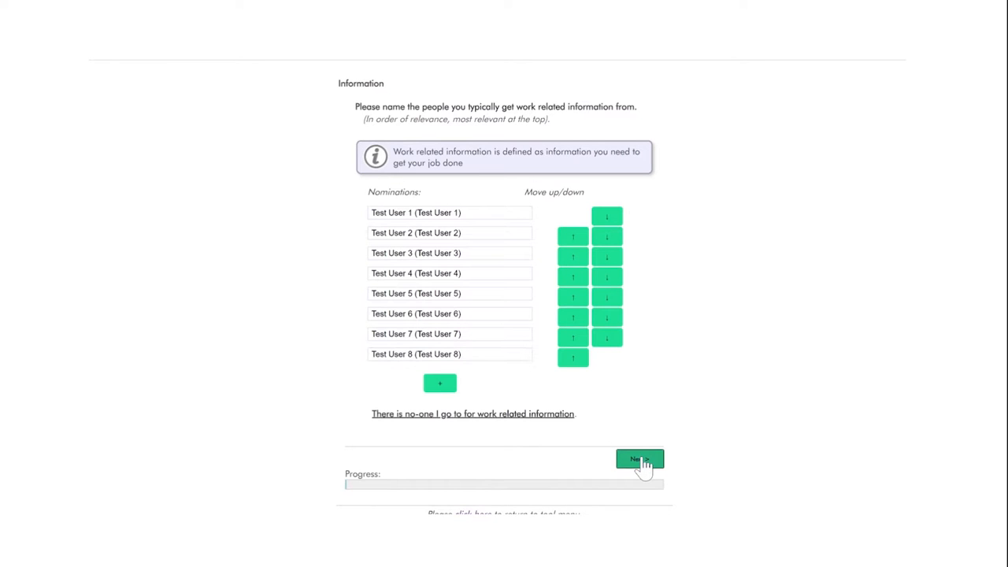
pyautogui.click(639, 459)
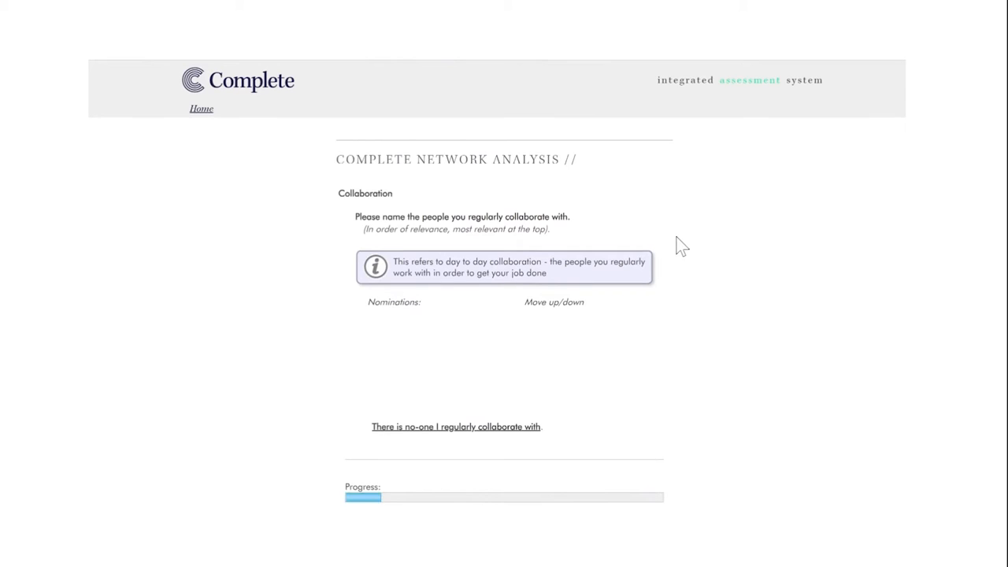
# Choose the first colleague from the test-user list in the first Collaboration nomination field
pyautogui.click(456, 427)
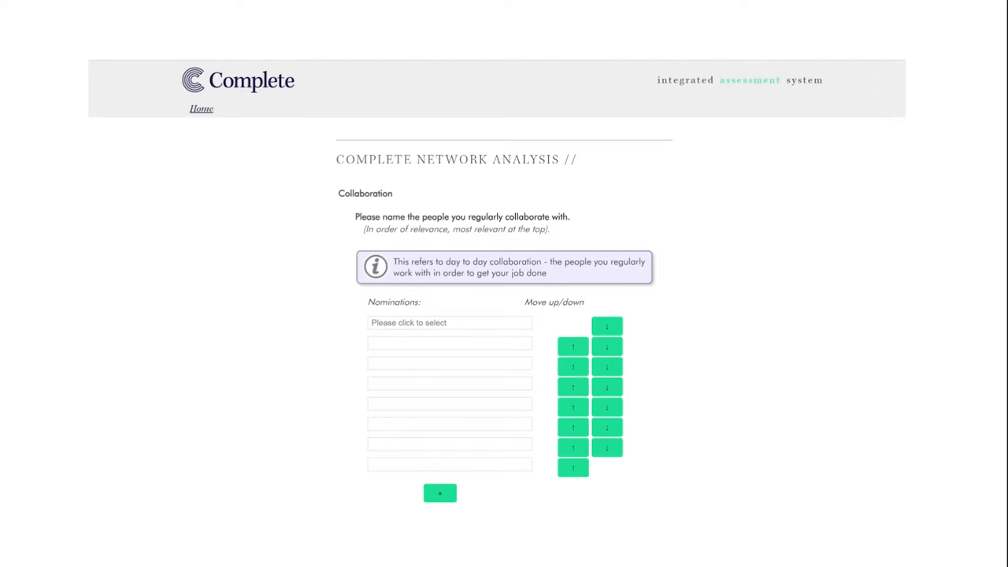
pyautogui.click(449, 323)
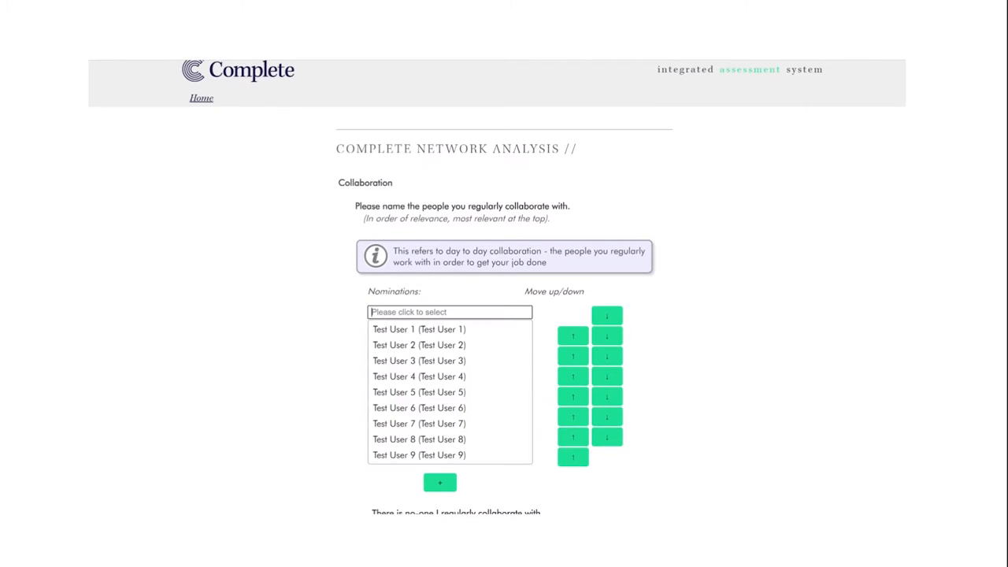
pyautogui.click(419, 375)
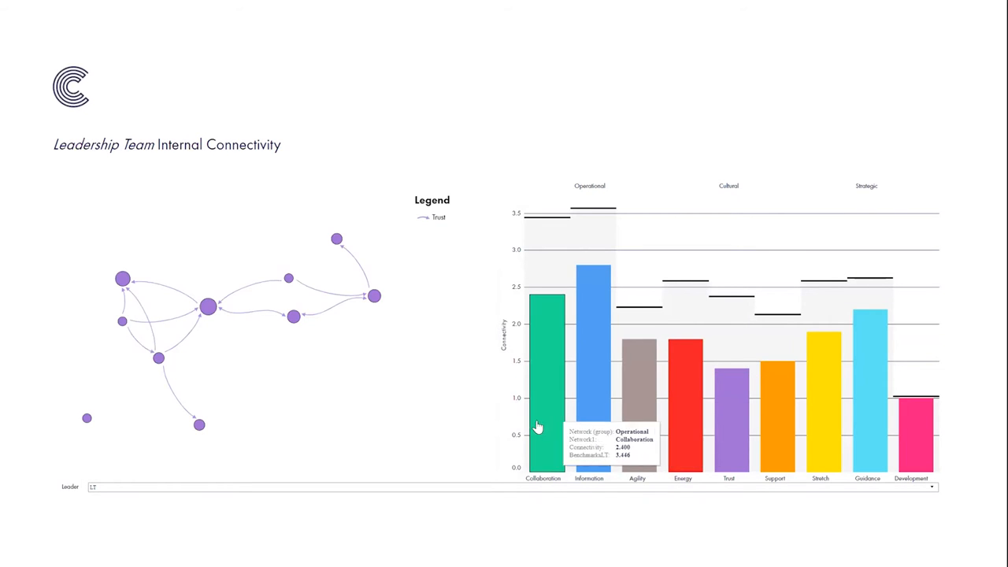
pyautogui.moveTo(453, 495)
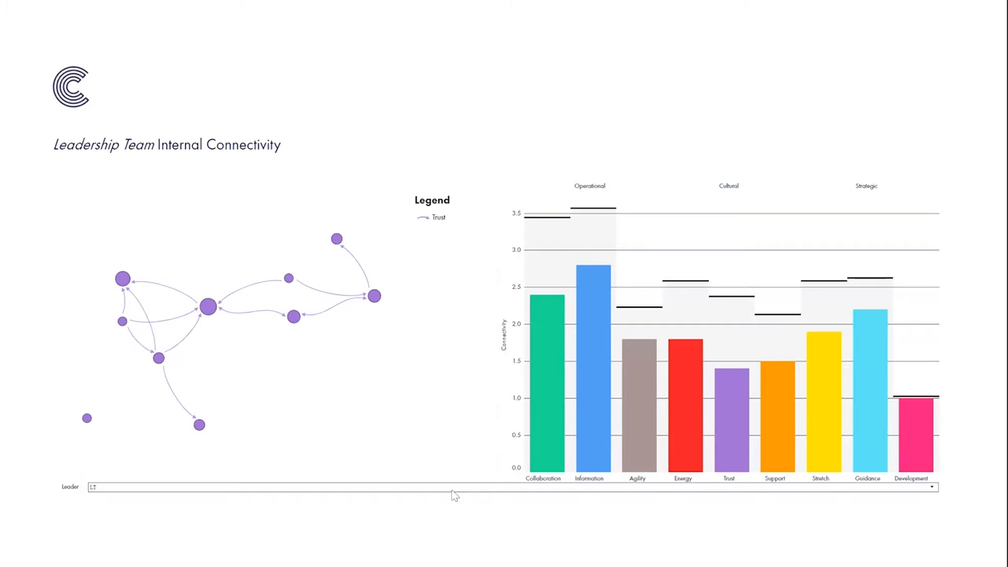
# Show the Information network, select a graph node, then redraw the graph for the Support network
pyautogui.click(546, 362)
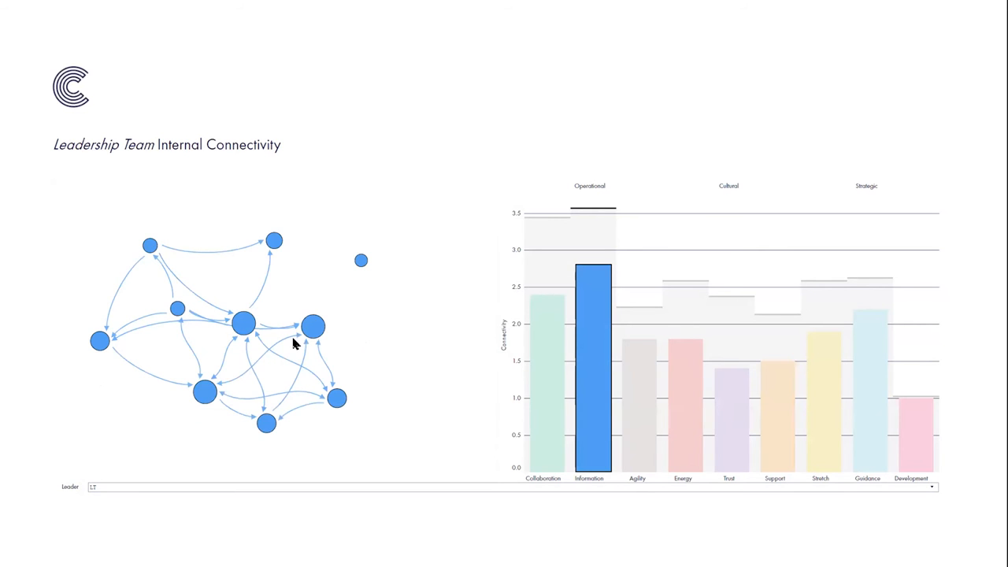
pyautogui.click(156, 428)
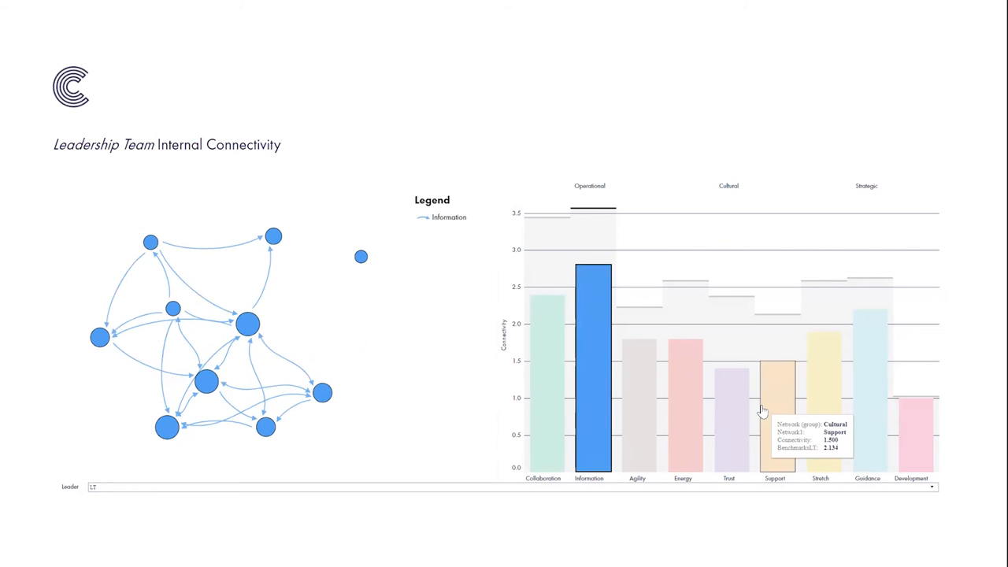
pyautogui.click(776, 410)
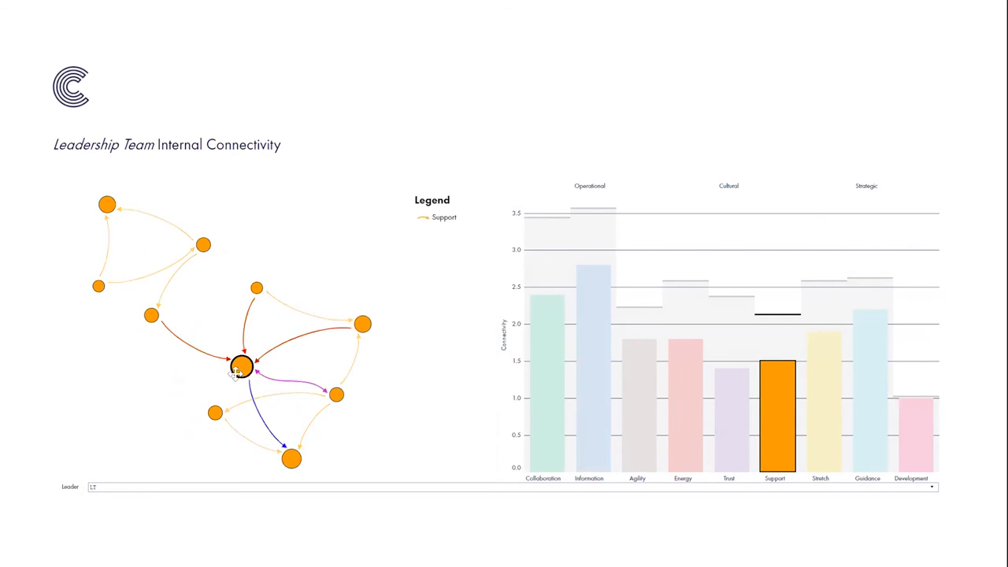